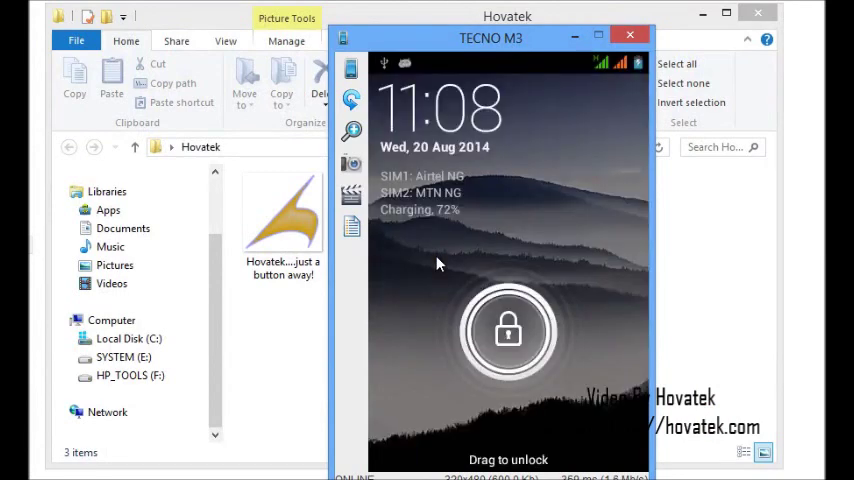
# Unlock the phone, switch Wi-Fi on in Settings and view the network list with the NVRAM Err = 0x10 warning.
pyautogui.moveTo(508, 330); pyautogui.dragTo(508, 150)
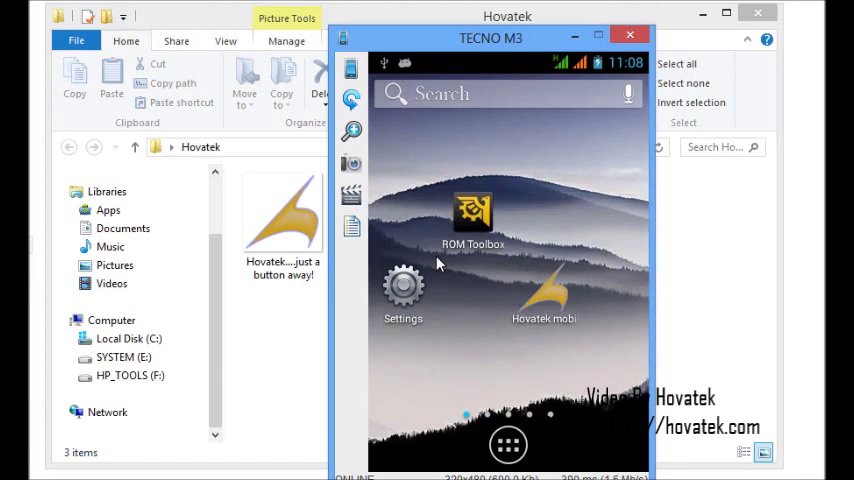
pyautogui.click(404, 284)
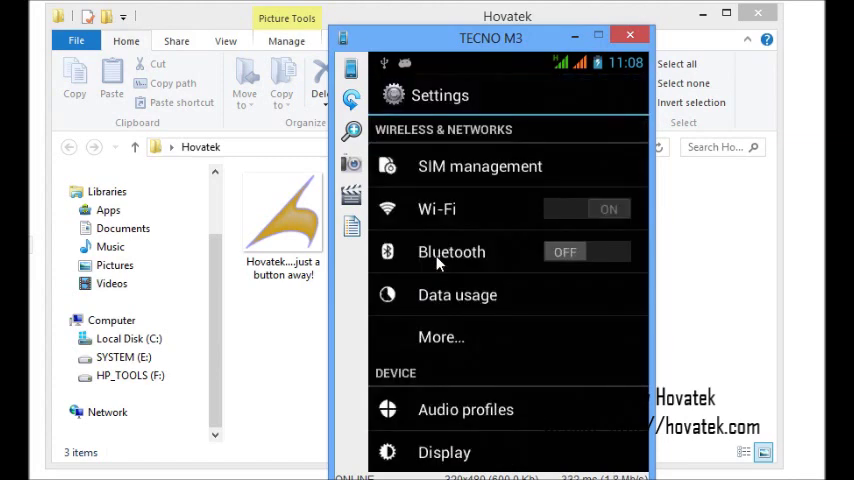
pyautogui.click(586, 208)
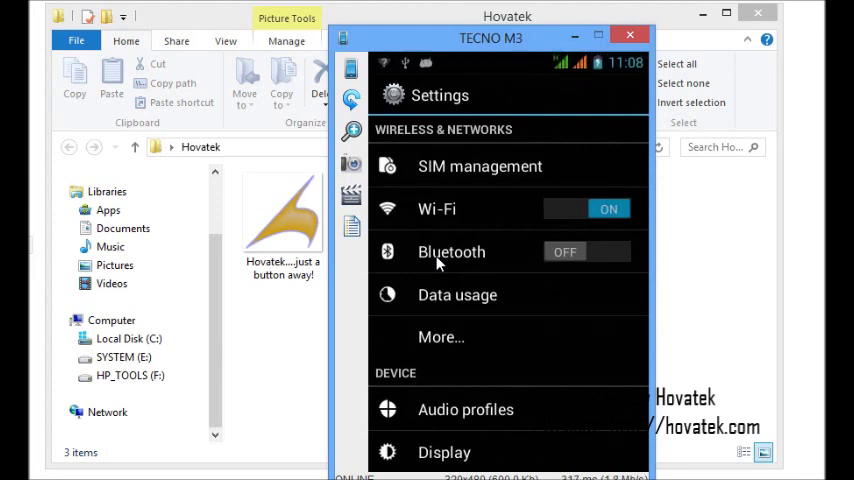
pyautogui.click(436, 208)
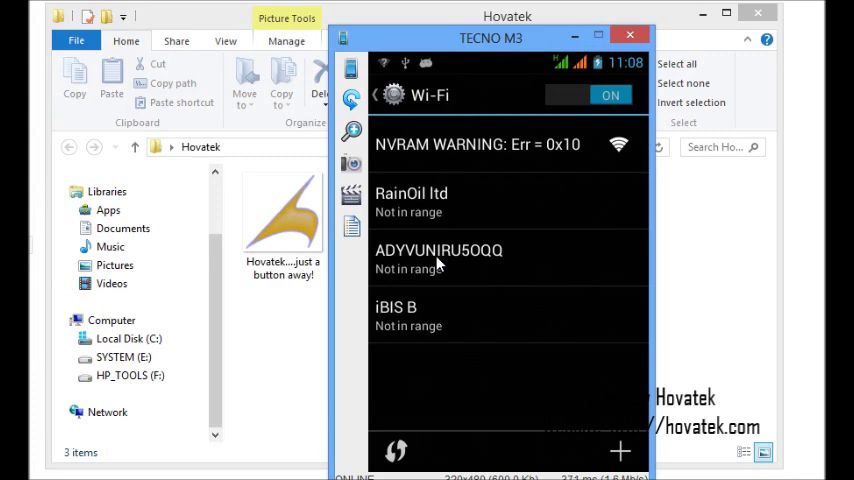
pyautogui.click(588, 96)
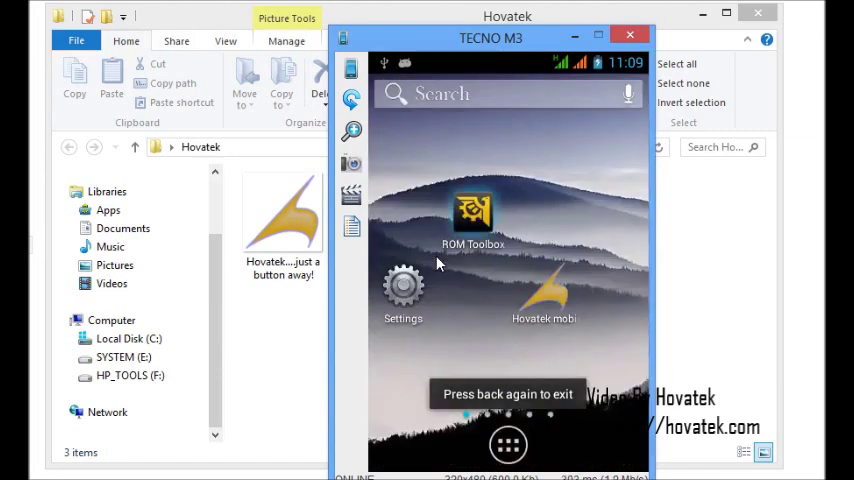
# Browse the ROM Toolbox file manager to data/nvram/APCFG/APRDEB on the phone.
pyautogui.click(472, 212)
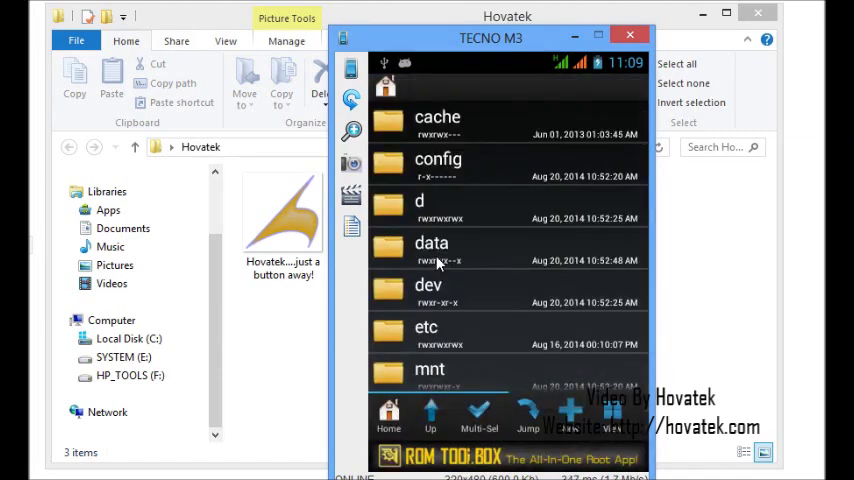
pyautogui.scroll(-3)
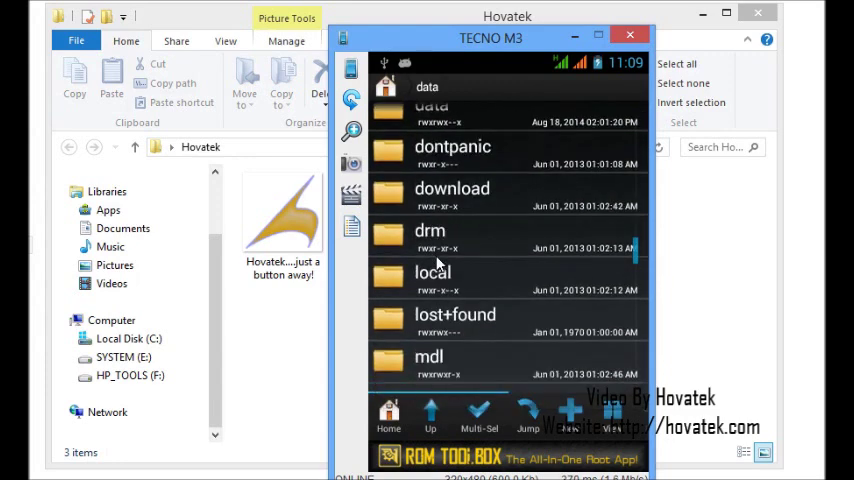
pyautogui.scroll(-3)
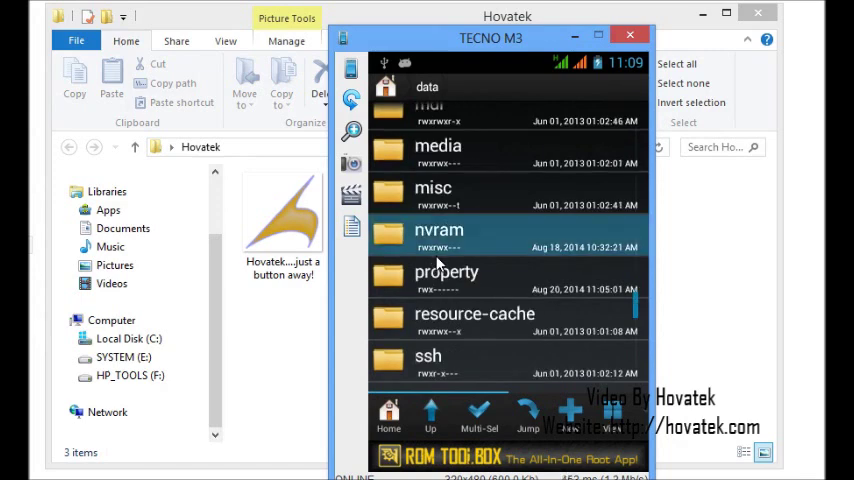
pyautogui.doubleClick(438, 236)
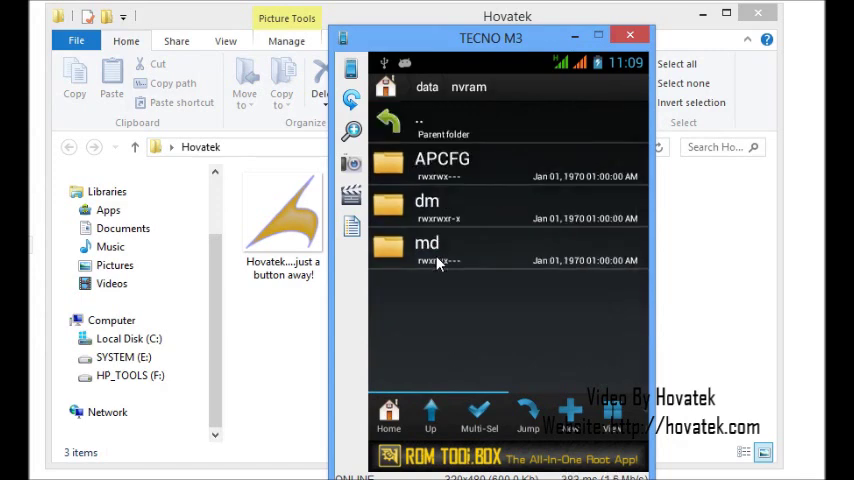
pyautogui.doubleClick(440, 164)
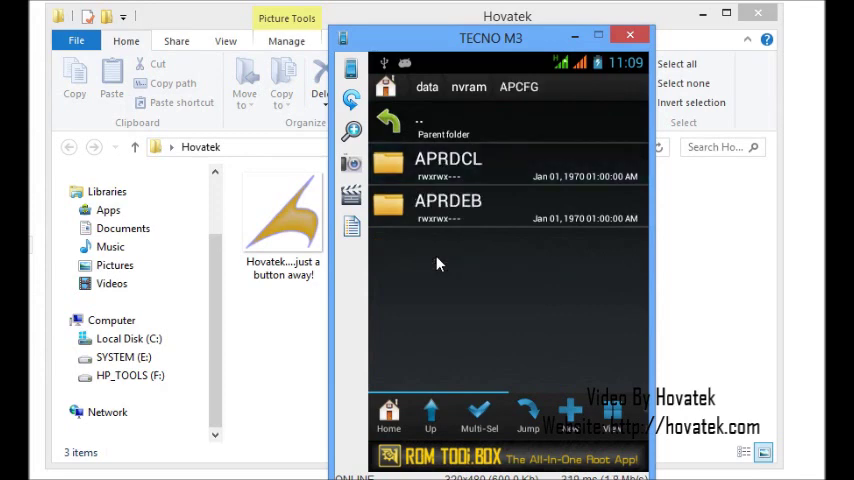
pyautogui.click(448, 208)
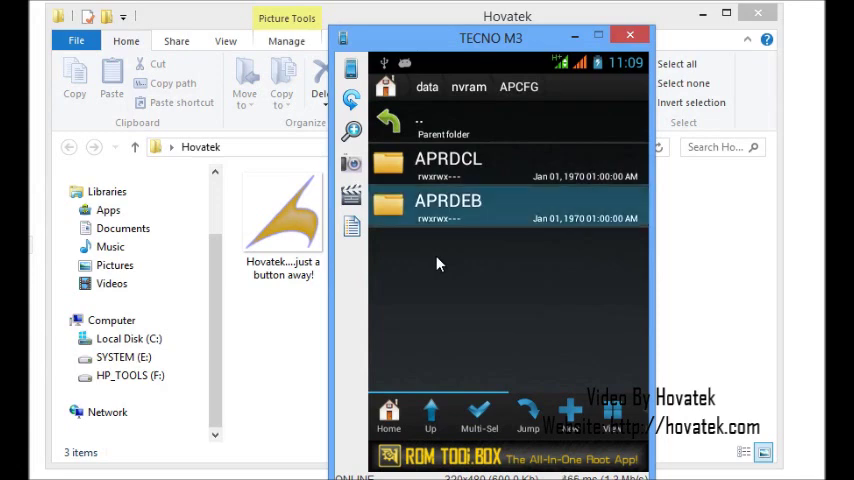
pyautogui.doubleClick(448, 204)
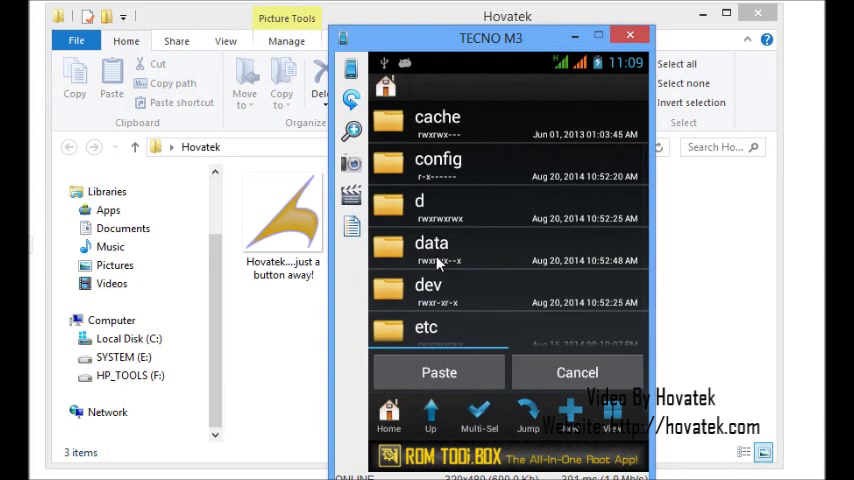
# Copy the WIFI file and paste it onto the phone's sdcard.
pyautogui.scroll(-3)
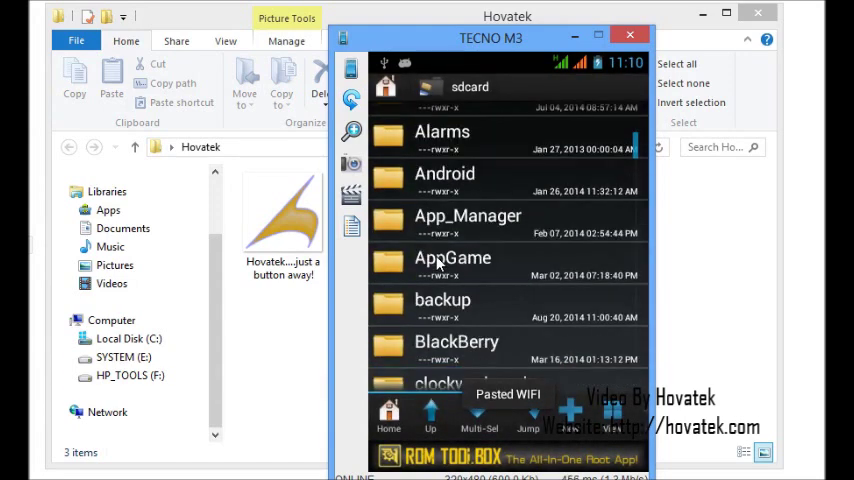
pyautogui.scroll(-3)
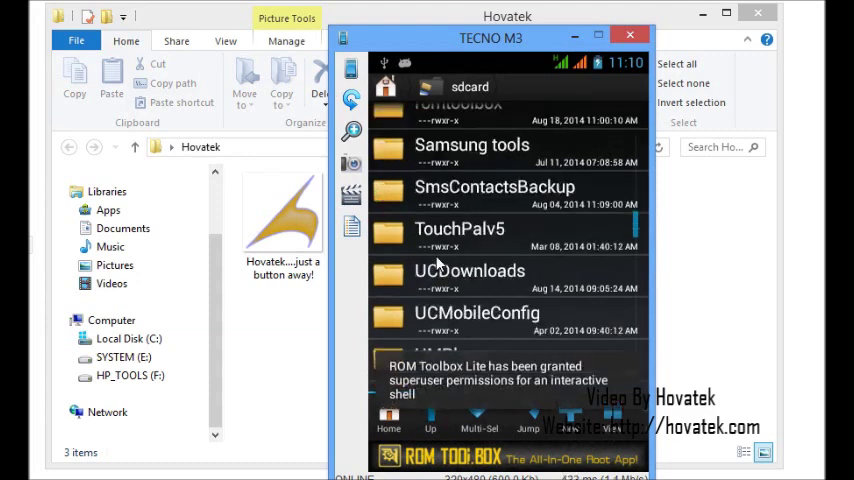
pyautogui.scroll(-3)
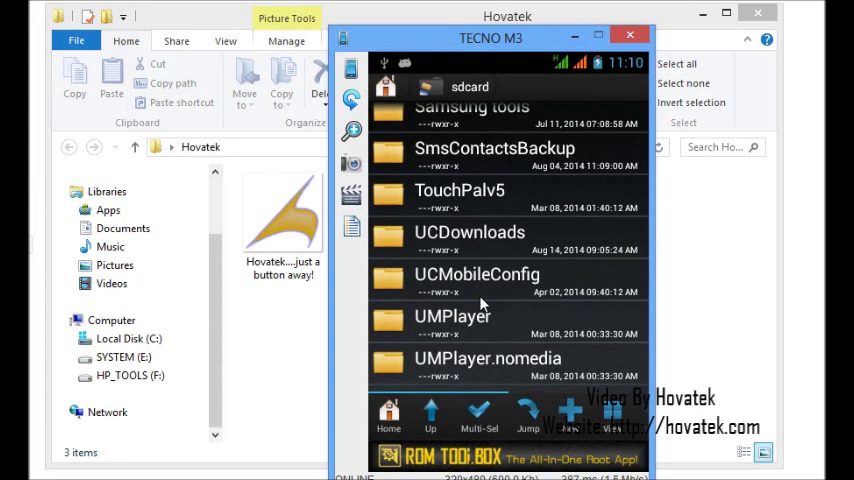
# Read the Wi-Fi MAC address from Settings > About phone > Status.
pyautogui.click(388, 416)
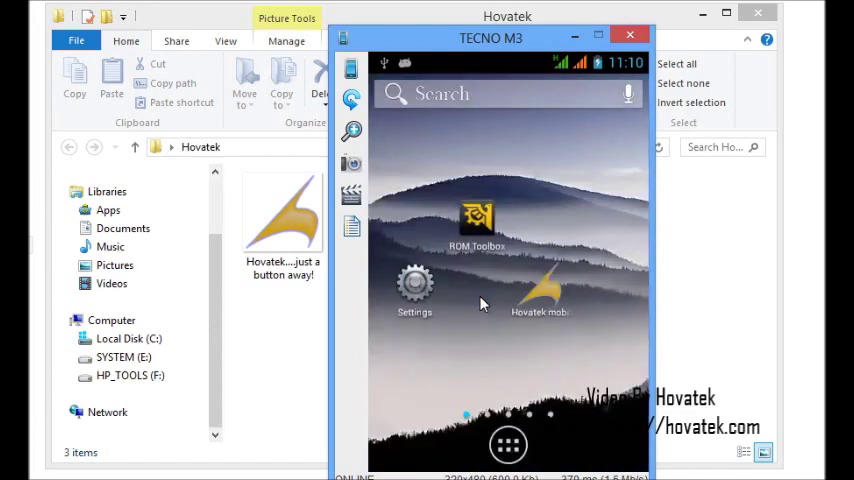
pyautogui.click(414, 290)
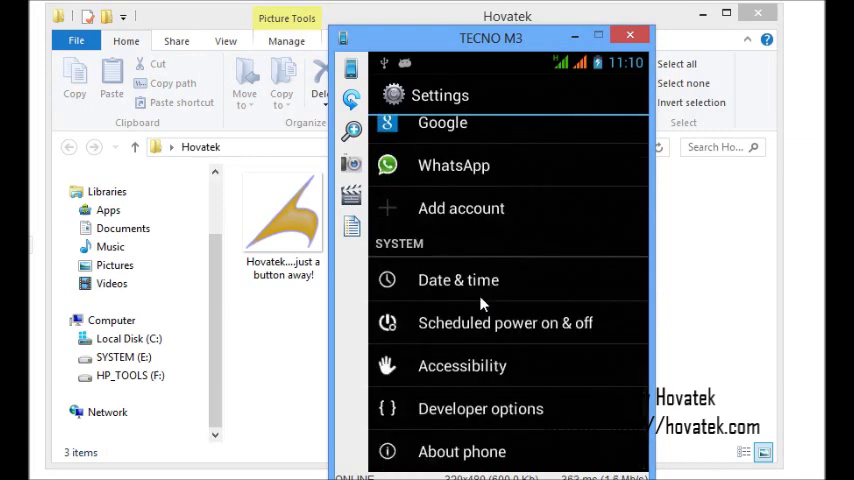
pyautogui.click(462, 452)
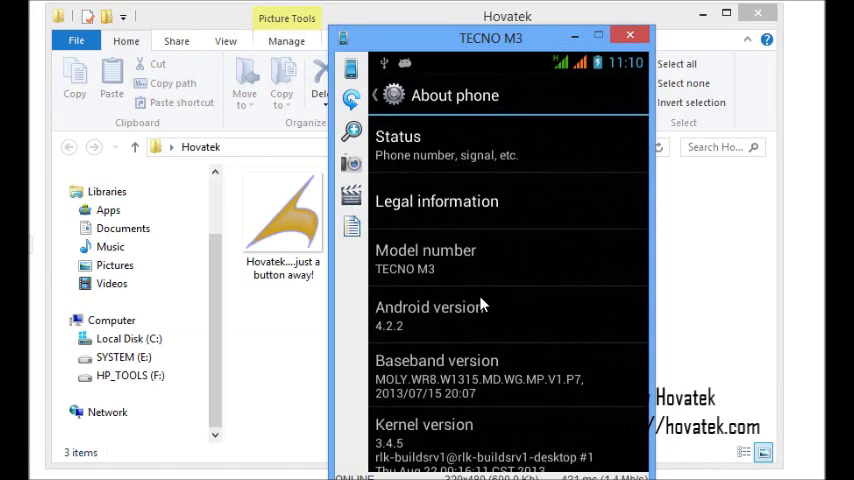
pyautogui.click(398, 144)
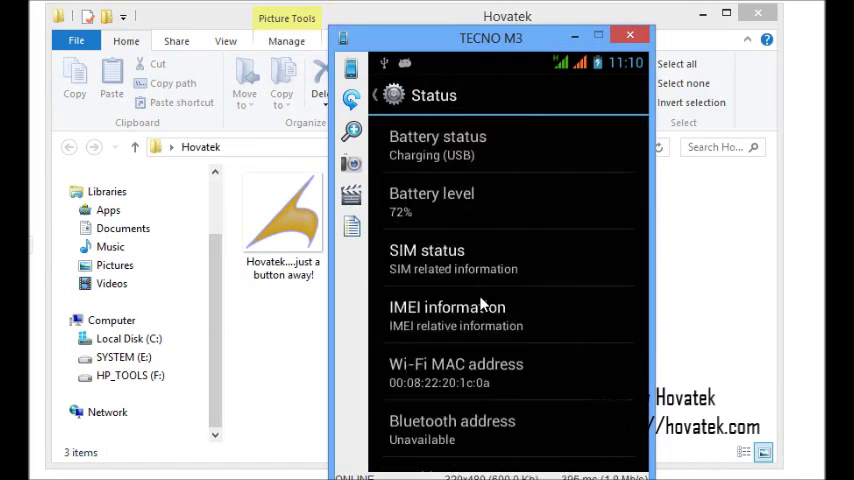
pyautogui.moveTo(482, 304)
pyautogui.write('00:08')
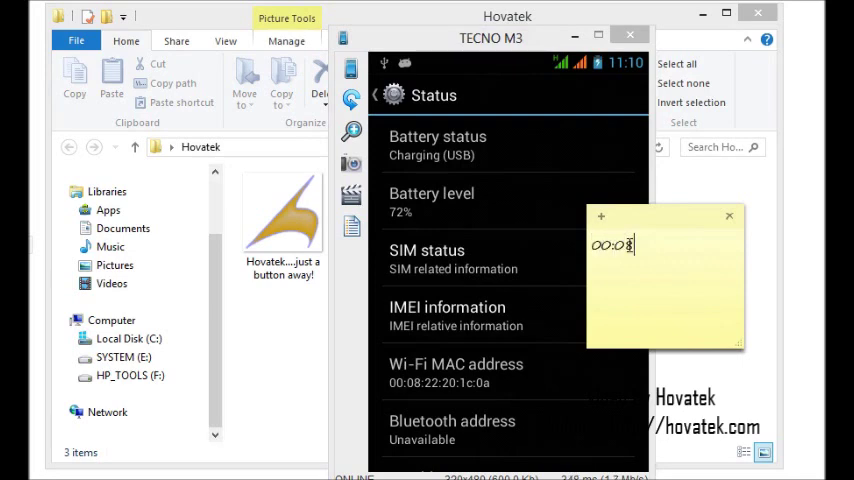
# Note the MAC address 00:08:22:20:1c:0a on a desktop sticky note.
pyautogui.write('2')
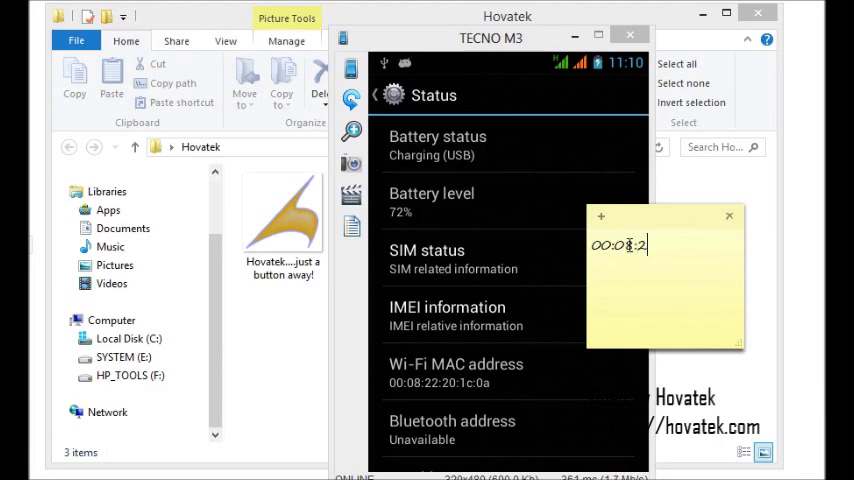
pyautogui.write(':')
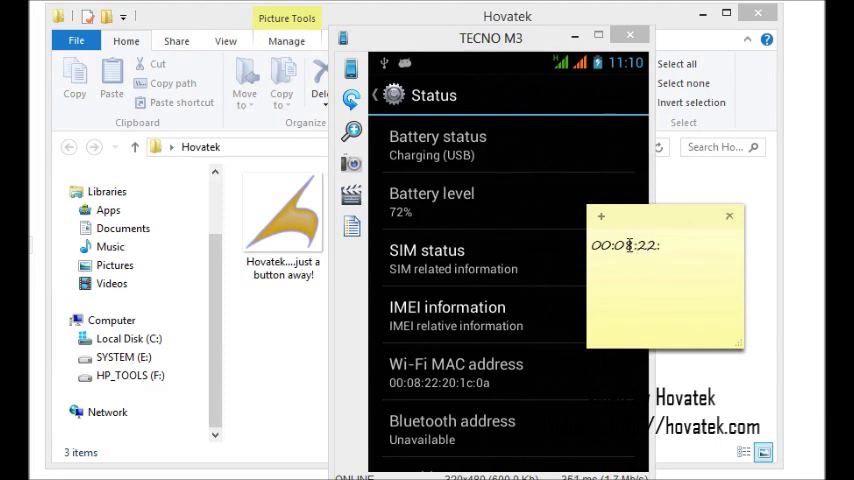
pyautogui.write('20')
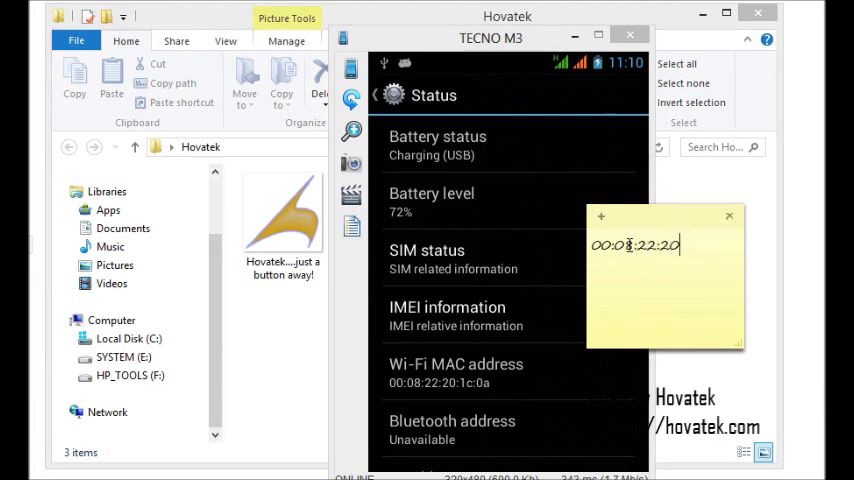
pyautogui.write('1')
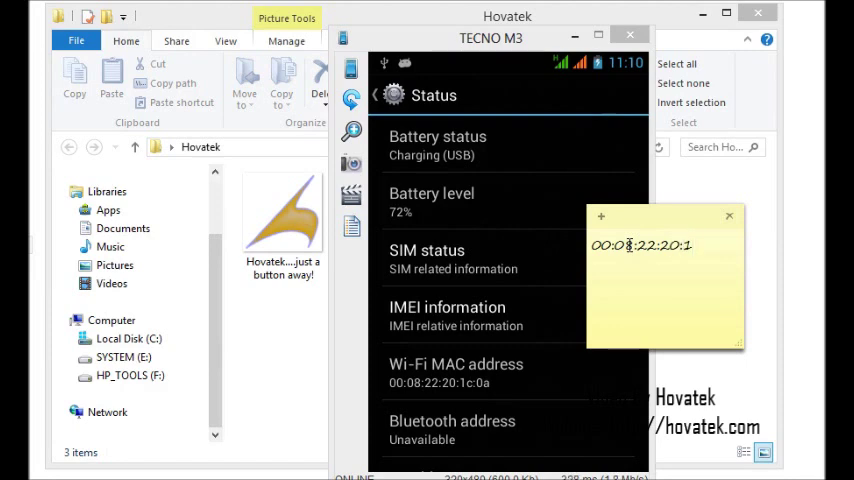
pyautogui.write('c:0a')
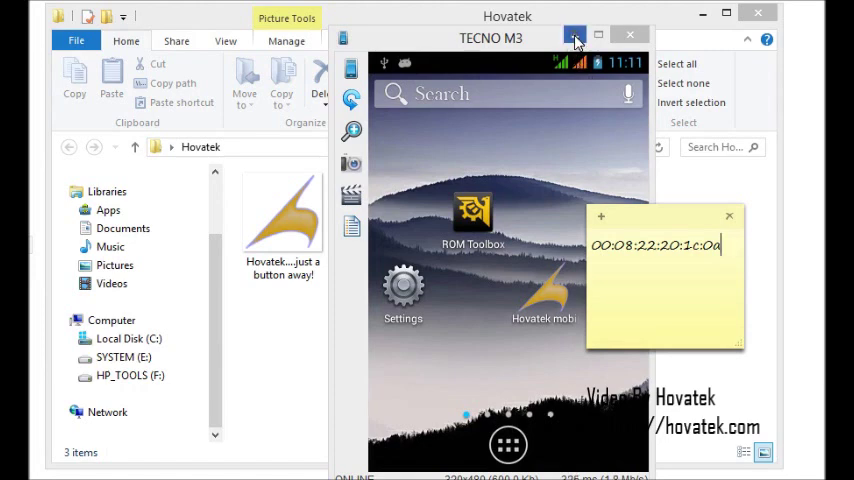
# Minimize the phone mirror and launch HxD from its shortcut in the Hovatek folder.
pyautogui.click(576, 36)
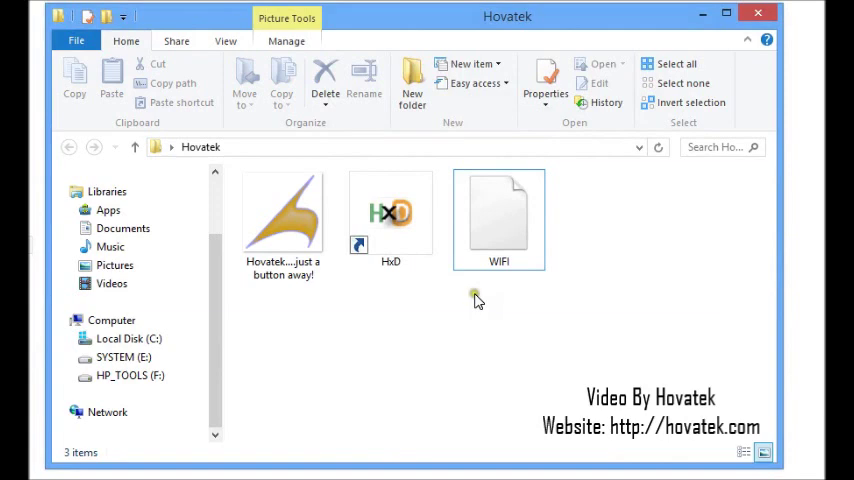
pyautogui.click(498, 216)
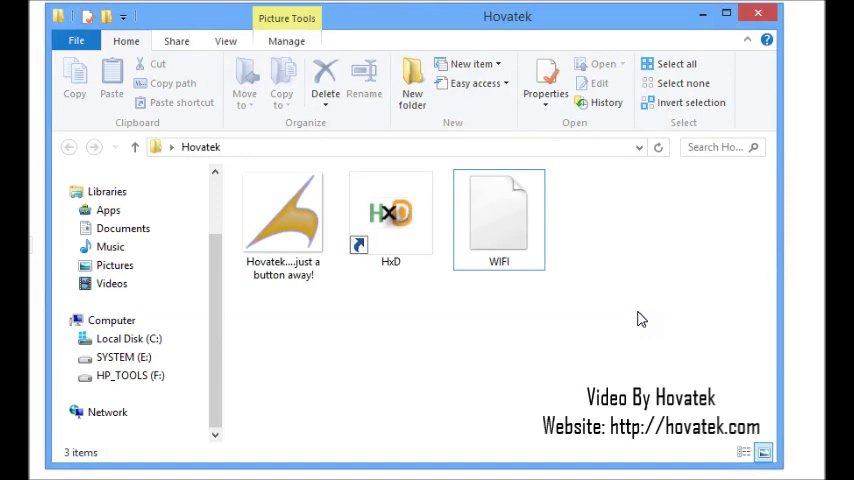
pyautogui.click(390, 212)
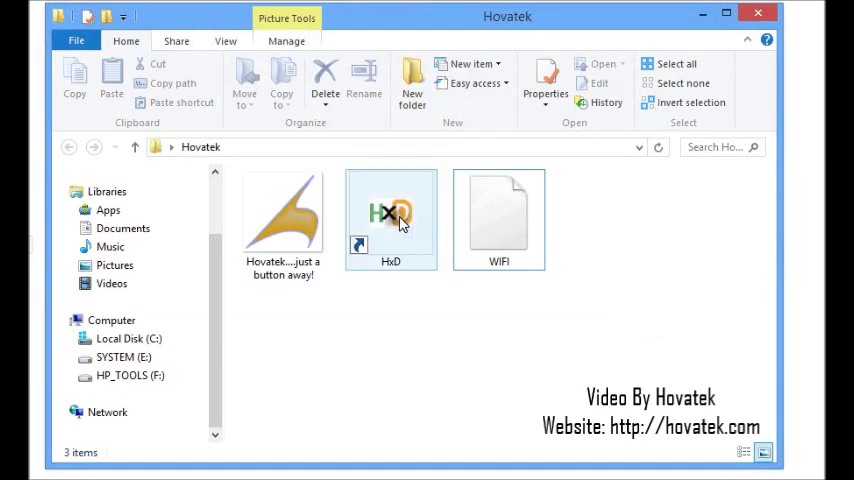
pyautogui.doubleClick(390, 216)
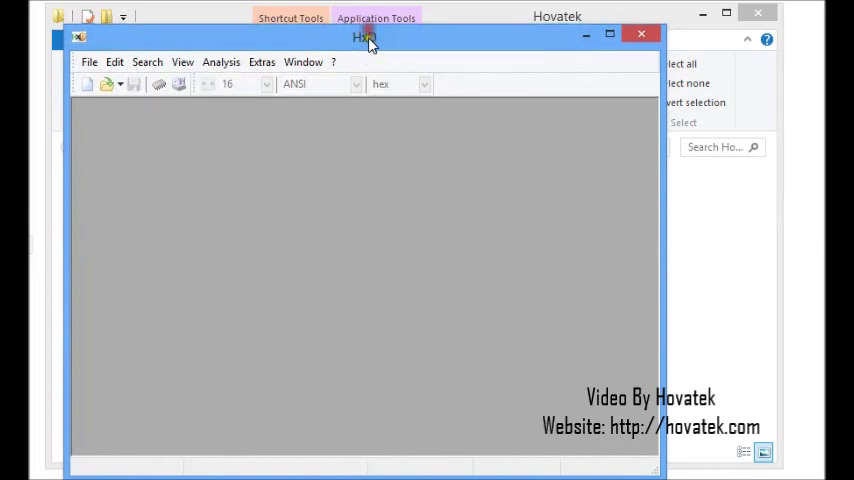
pyautogui.moveTo(364, 36); pyautogui.dragTo(408, 30)
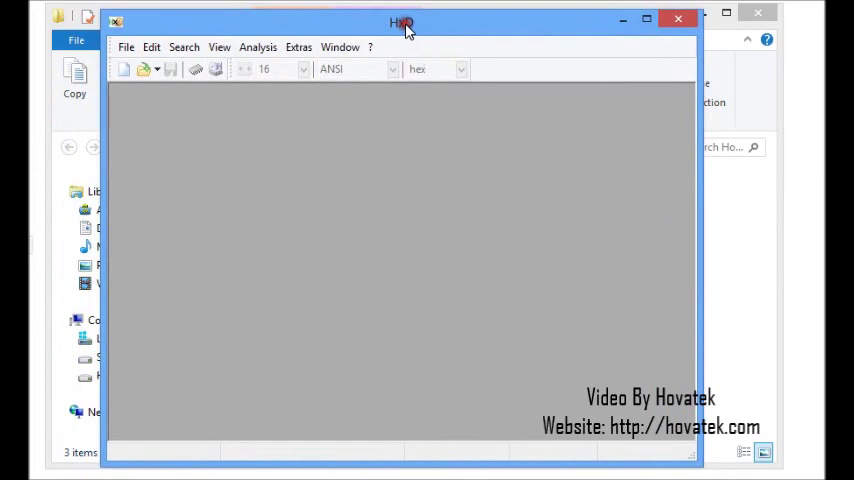
# Choose File > Open in HxD and select the WIFI file in the Hovatek folder.
pyautogui.click(126, 48)
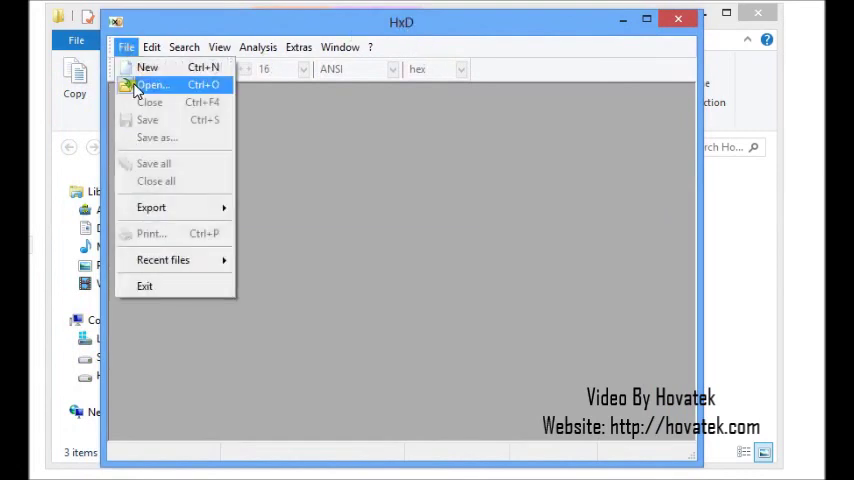
pyautogui.click(152, 84)
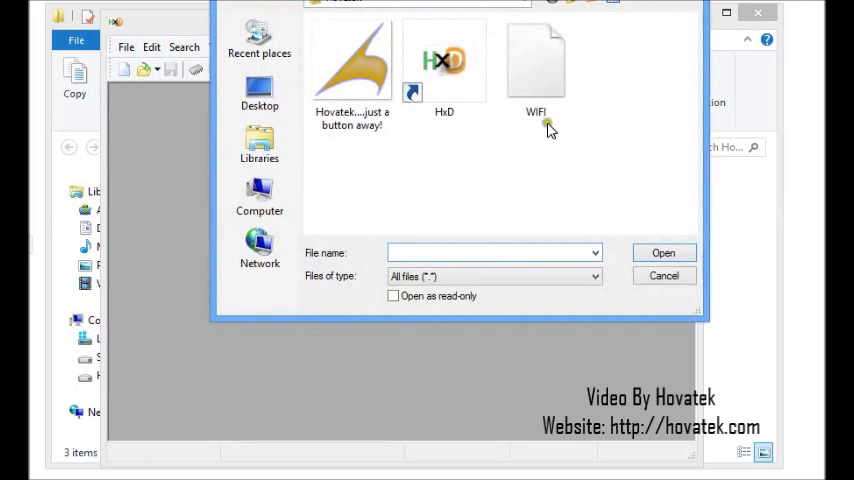
pyautogui.click(536, 64)
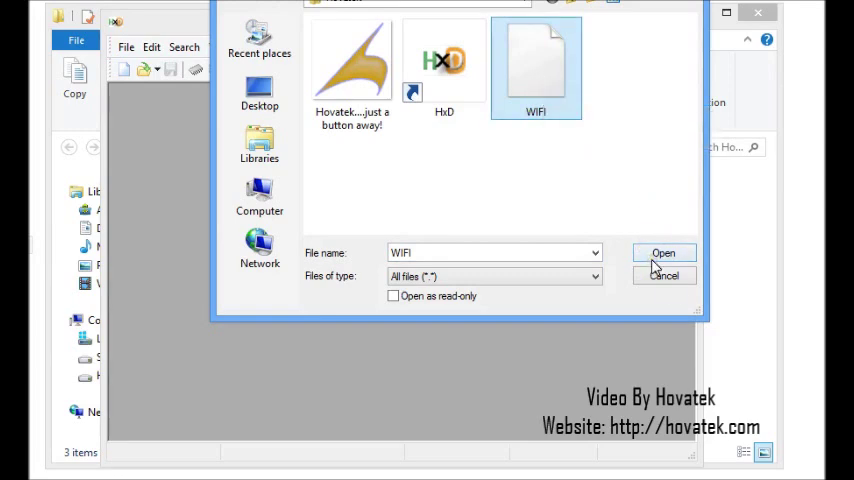
# Overwrite WIFI's MAC bytes with 00 08 22 20 1C 0A, save the file and close HxD.
pyautogui.click(664, 252)
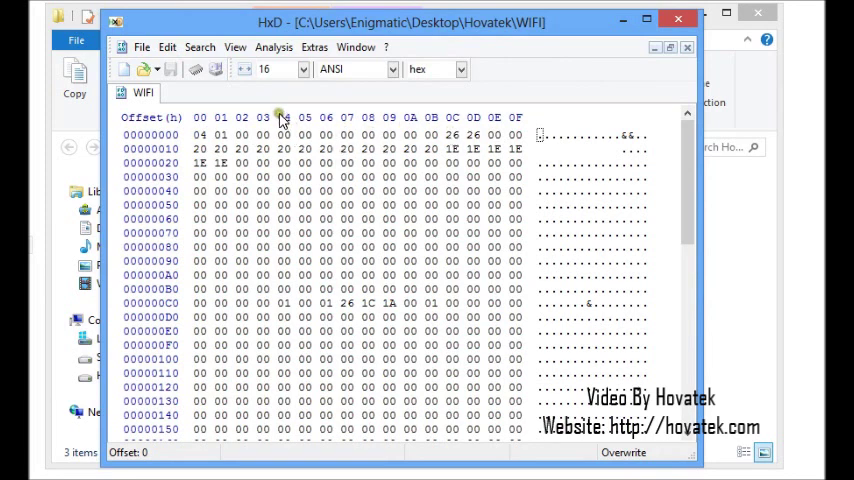
pyautogui.moveTo(376, 112)
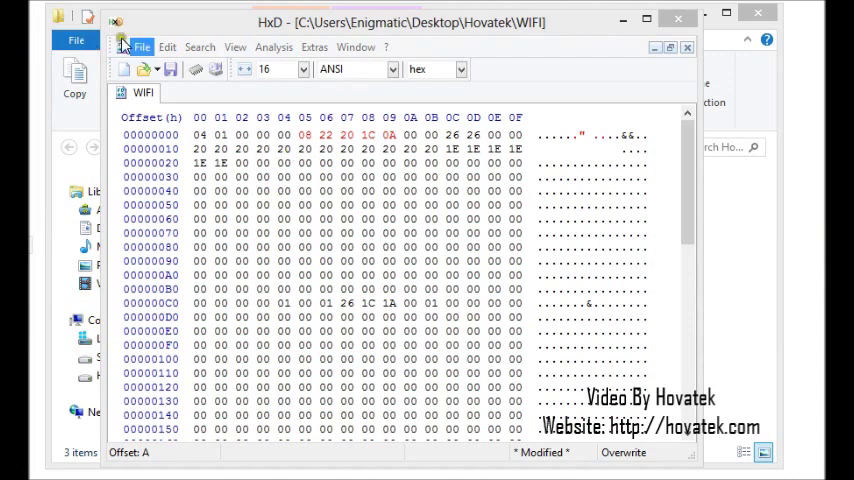
pyautogui.click(142, 48)
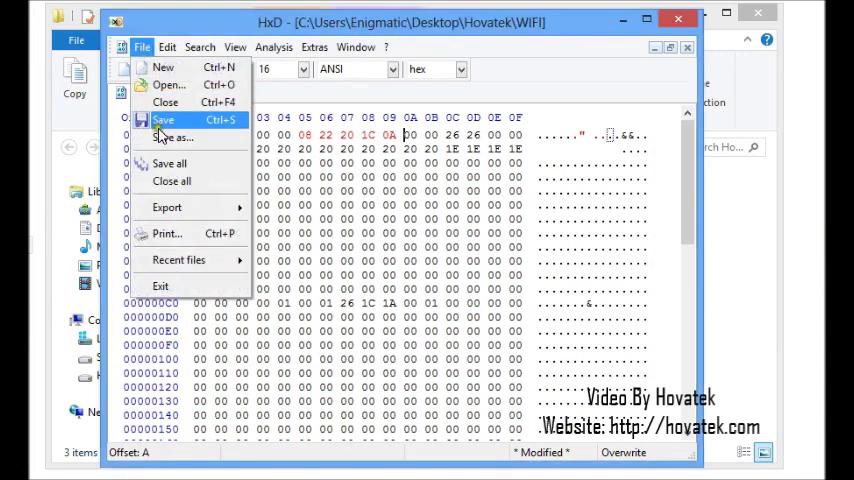
pyautogui.click(164, 120)
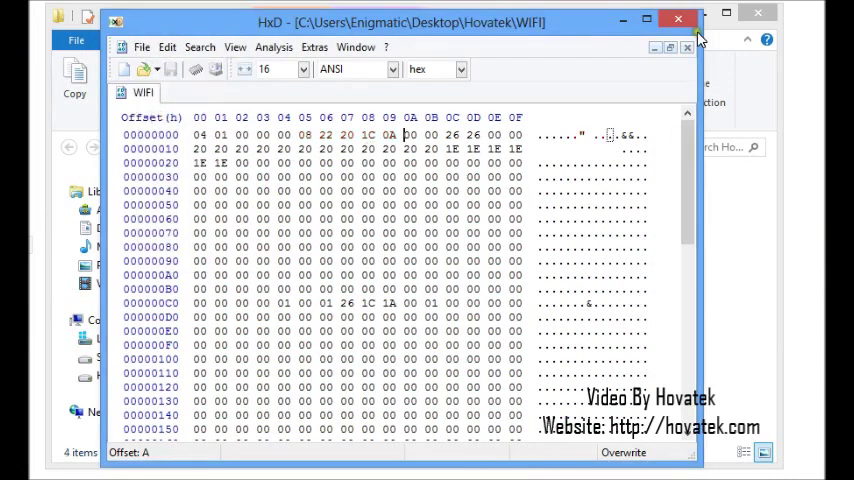
pyautogui.click(678, 20)
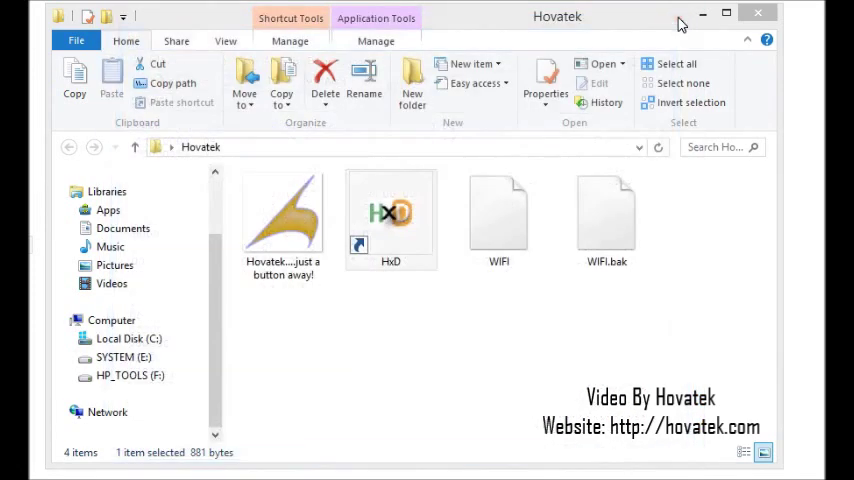
pyautogui.moveTo(614, 304)
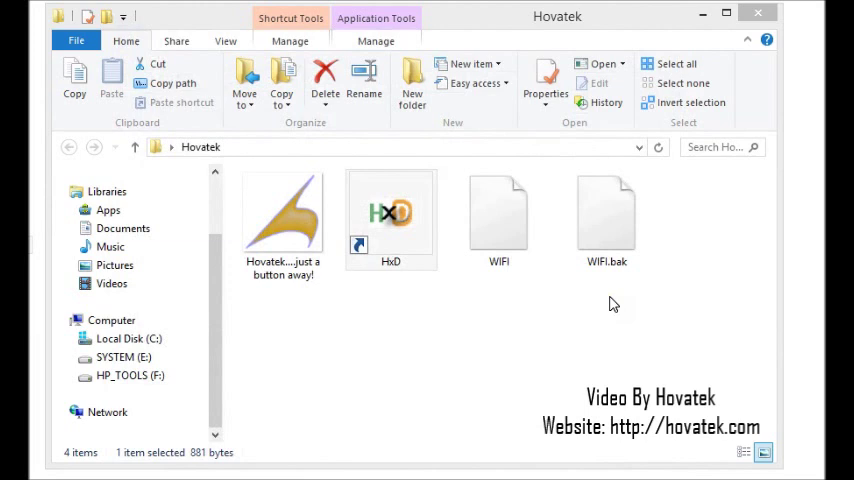
pyautogui.click(608, 216)
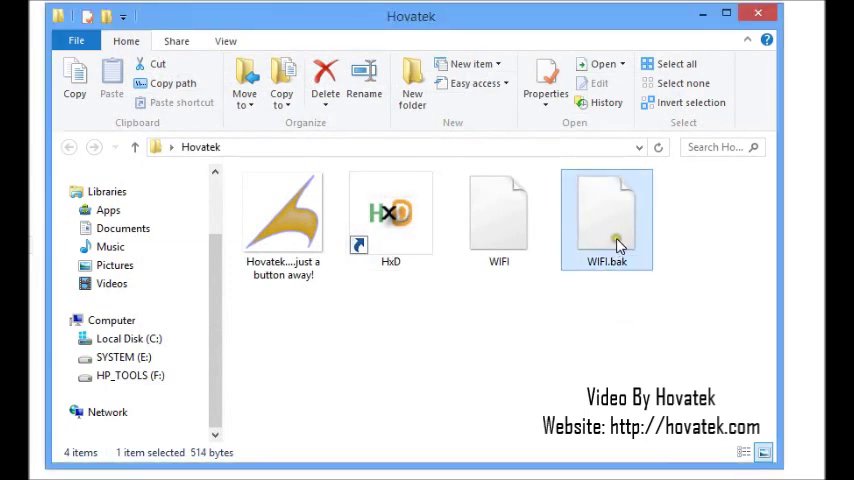
pyautogui.click(500, 216)
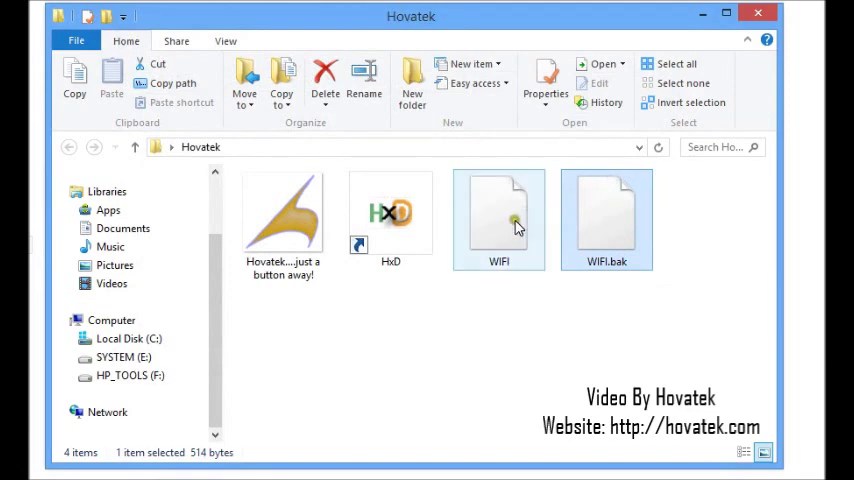
pyautogui.moveTo(520, 222)
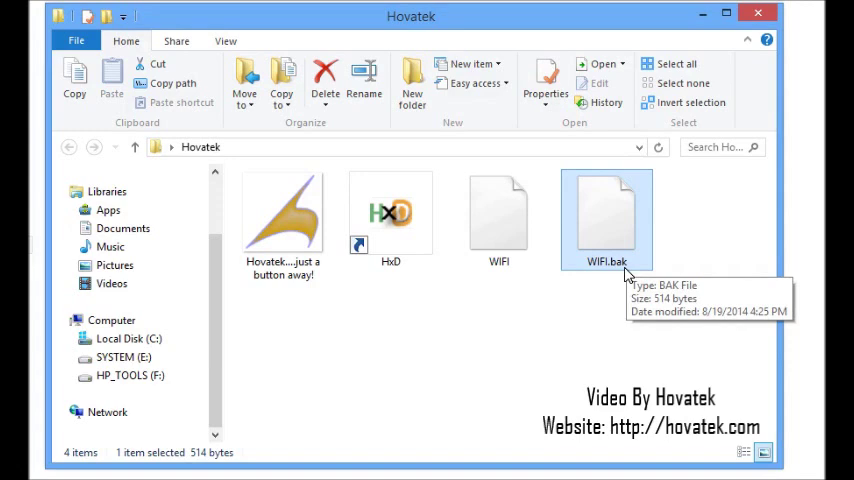
pyautogui.click(498, 218)
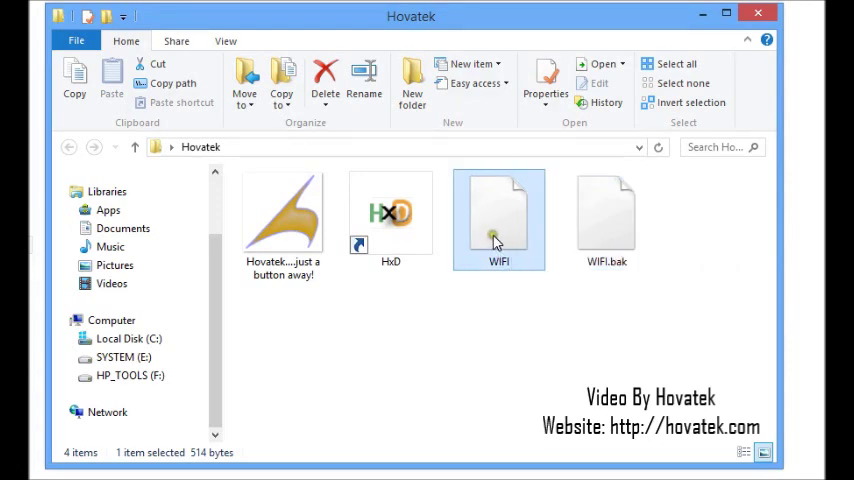
pyautogui.click(606, 216)
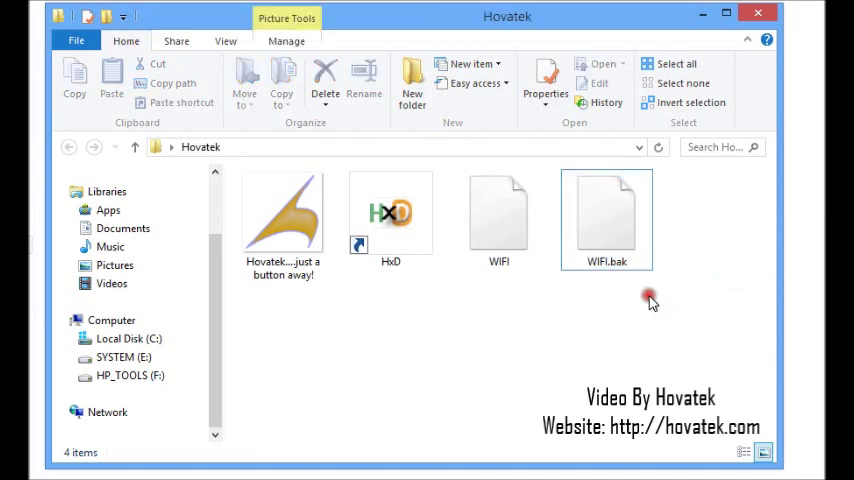
# Bring the Droid@Screen window back up showing the file manager at sdcard.
pyautogui.click(500, 212)
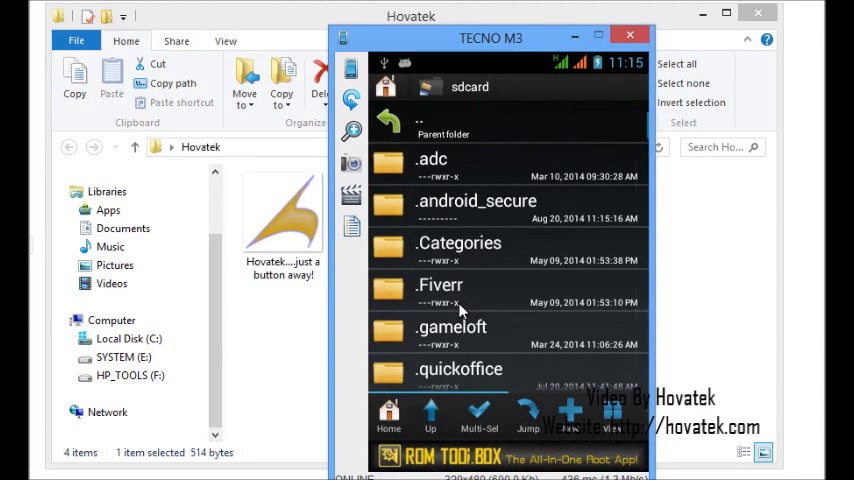
# Copy the edited WIFI from sdcard and navigate back to data/nvram/APCFG/APRDEB.
pyautogui.scroll(-3)
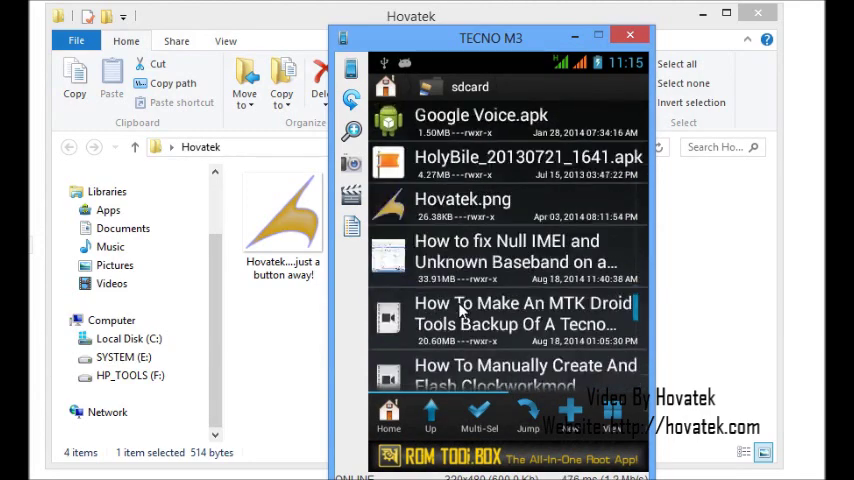
pyautogui.scroll(-3)
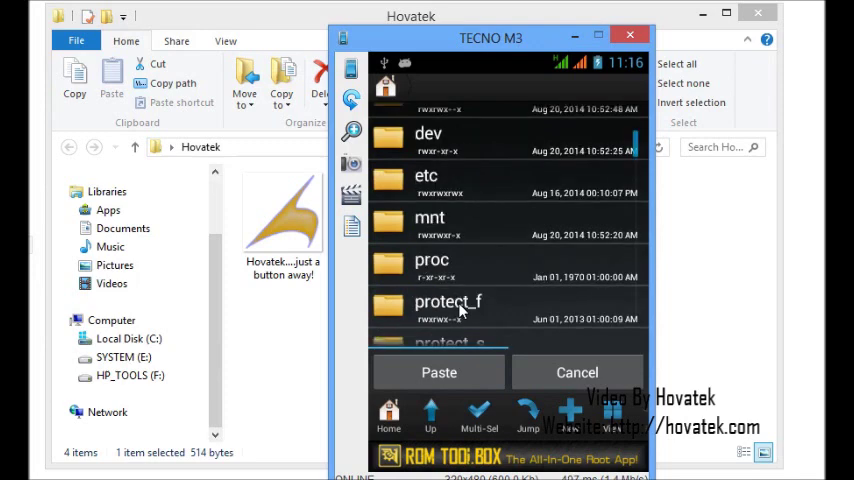
pyautogui.scroll(3)
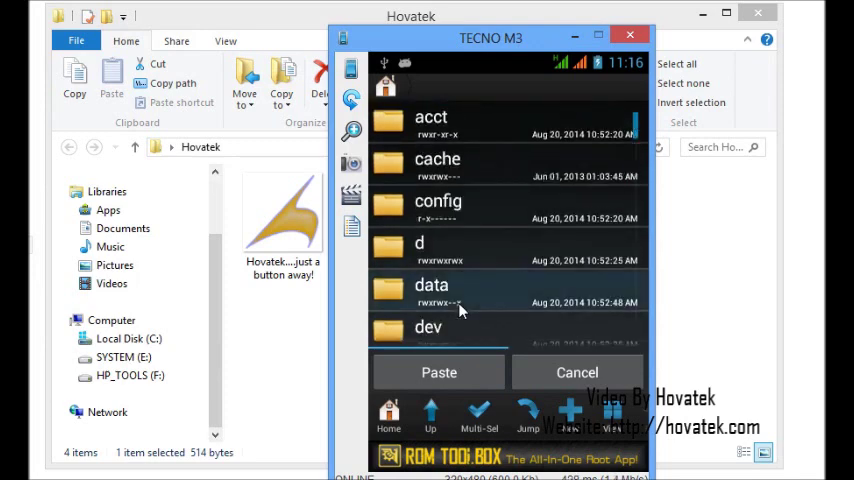
pyautogui.click(432, 290)
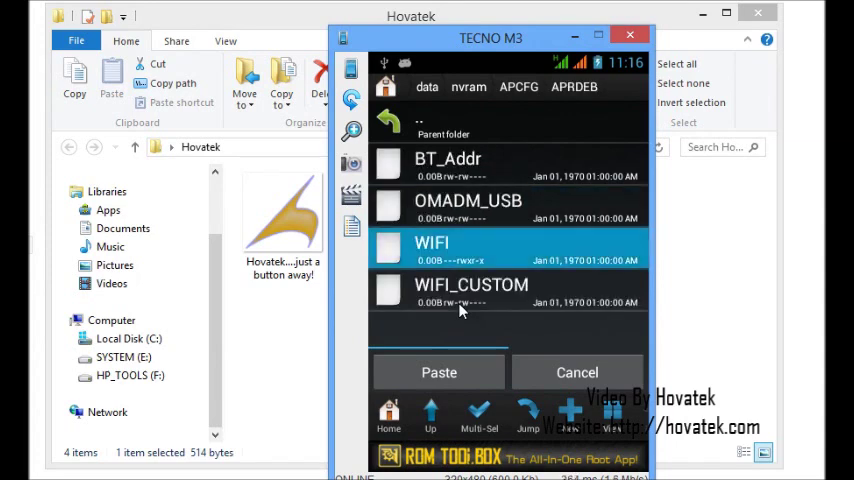
# Delete the old WIFI, paste the edited copy and set its permissions to rw-rwxrwx.
pyautogui.click(432, 244)
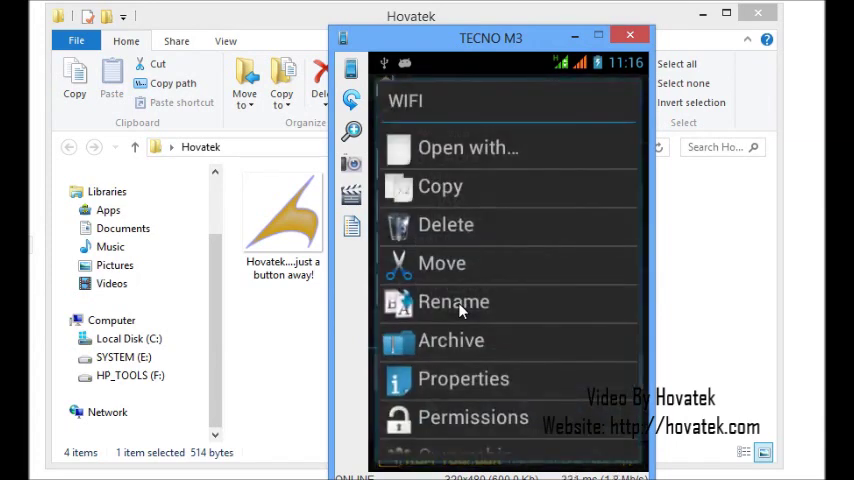
pyautogui.click(446, 224)
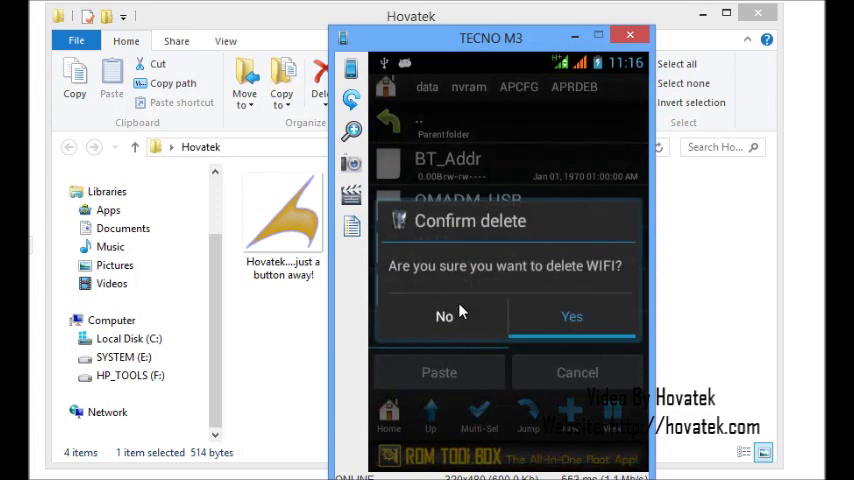
pyautogui.click(572, 316)
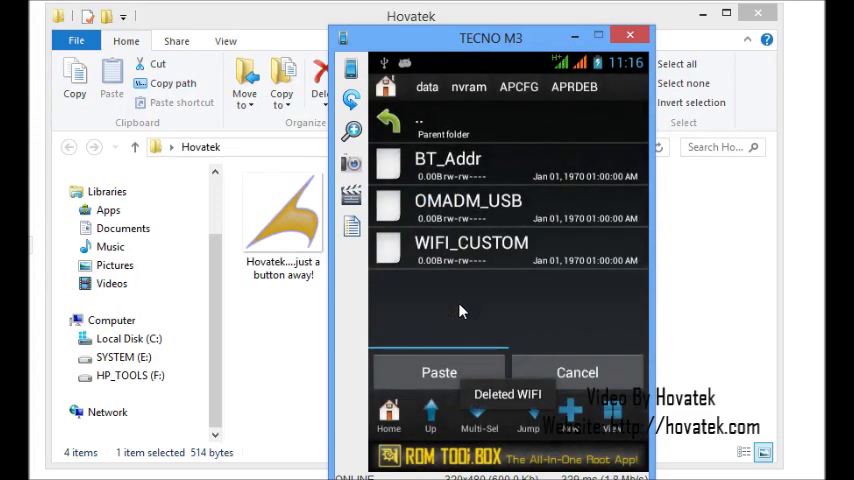
pyautogui.click(440, 372)
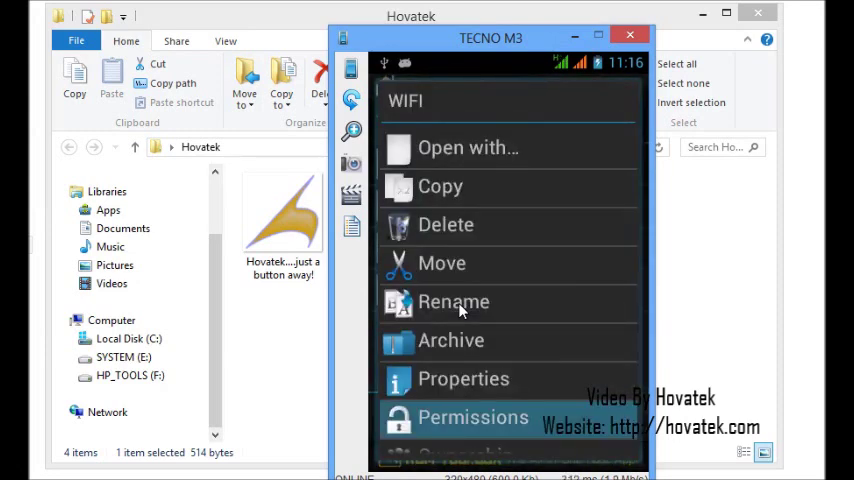
pyautogui.click(472, 416)
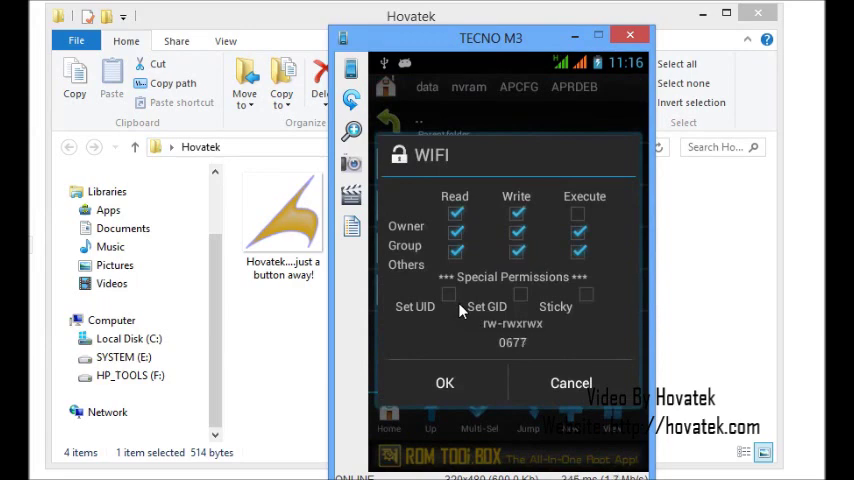
pyautogui.click(444, 384)
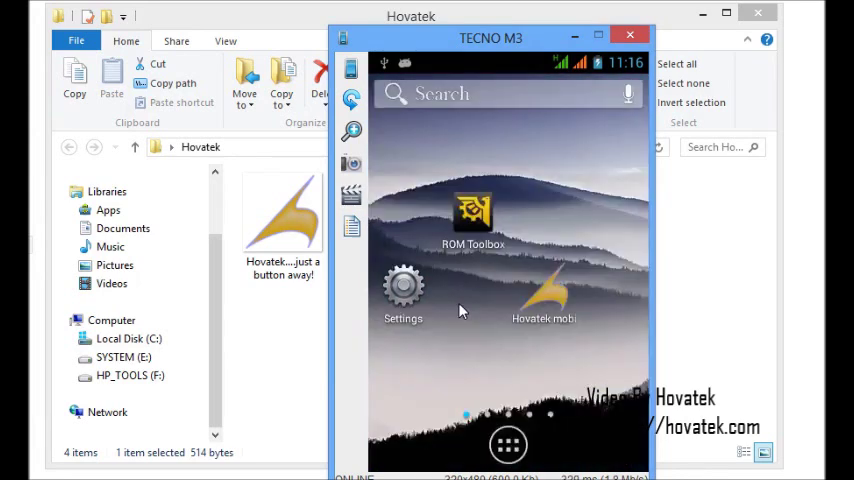
# Turn Wi-Fi on in Settings and list three nearby networks with no NVRAM warning.
pyautogui.click(404, 296)
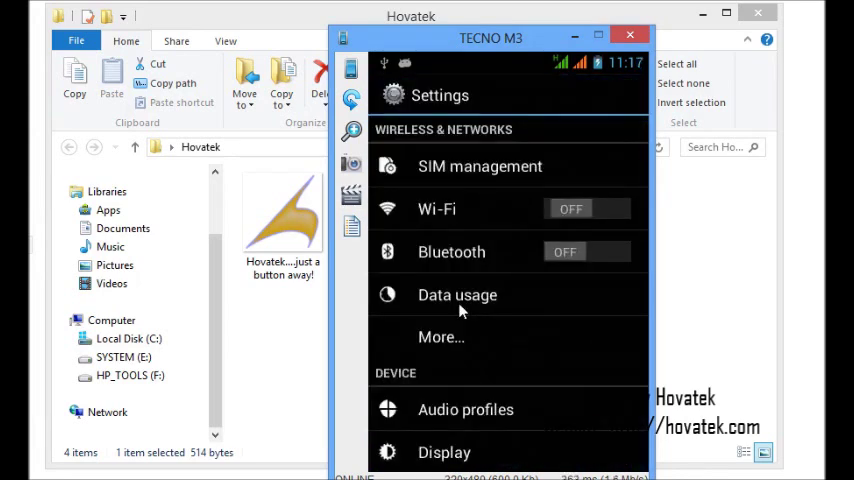
pyautogui.click(584, 208)
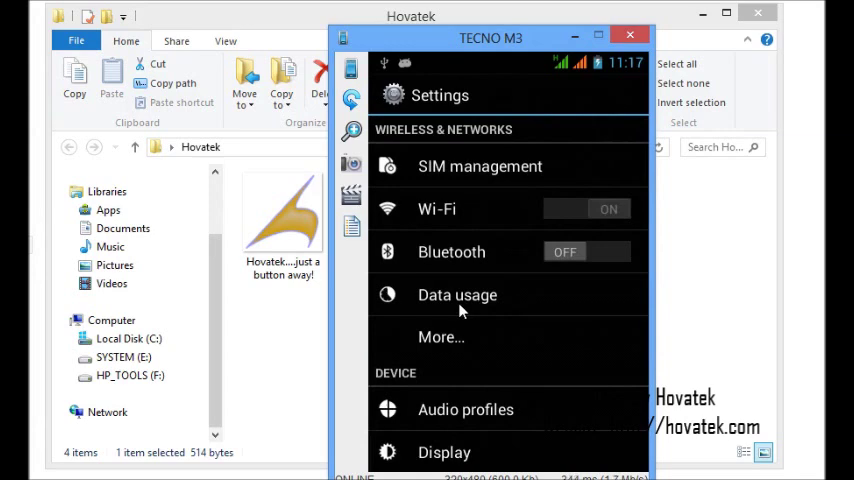
pyautogui.click(588, 208)
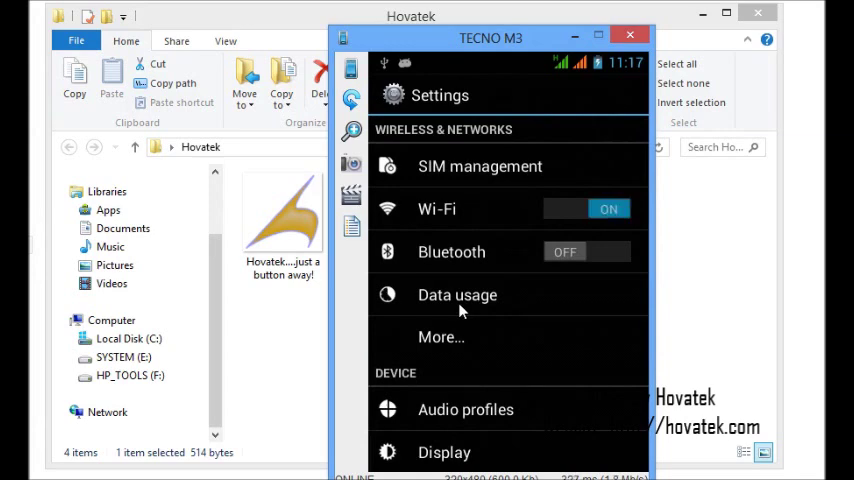
pyautogui.click(436, 208)
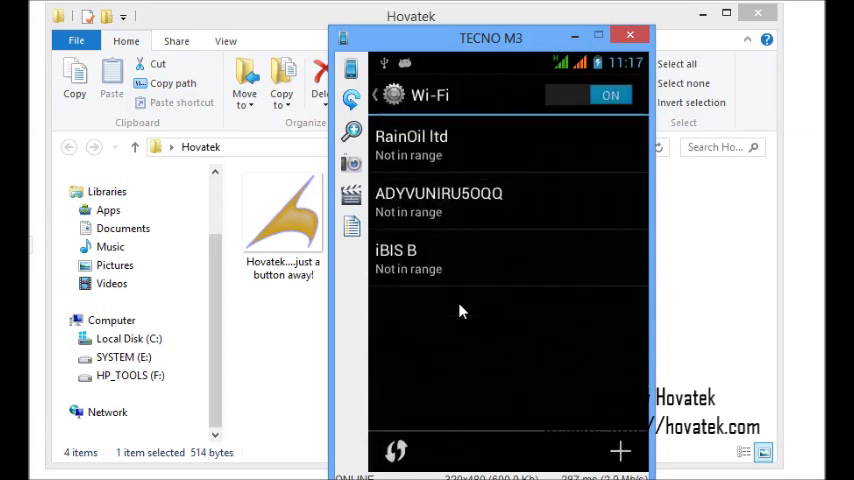